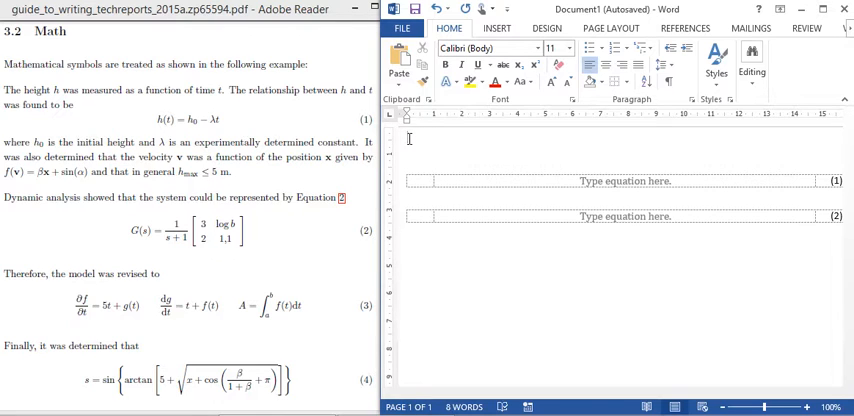
# Step: Begin the paragraph with 'The height' followed by h as an inline equation
pyautogui.press('ctrl')
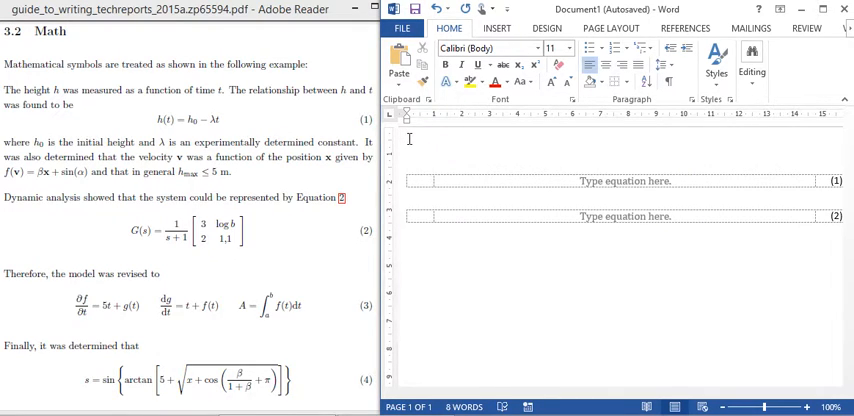
pyautogui.write('The')
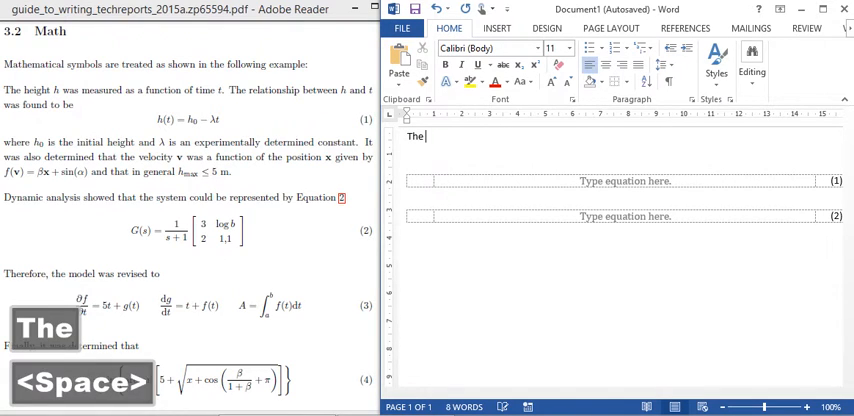
pyautogui.write('height')
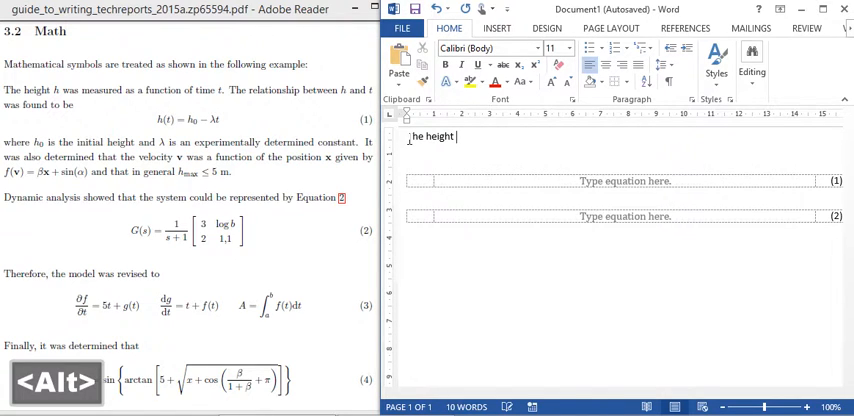
pyautogui.press('alt+=')
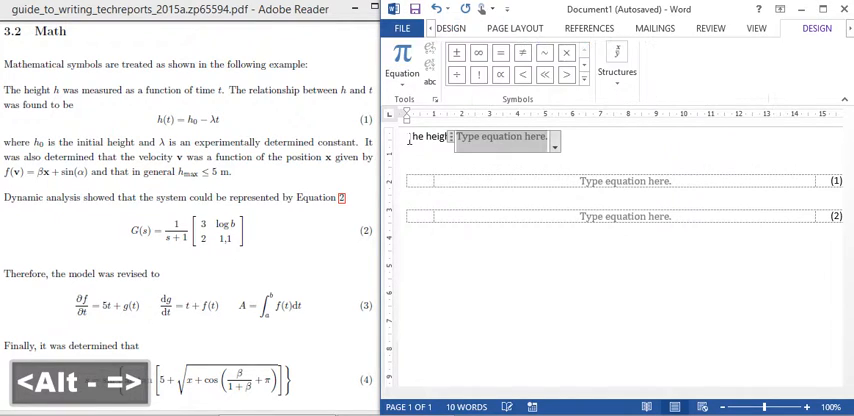
pyautogui.write('h')
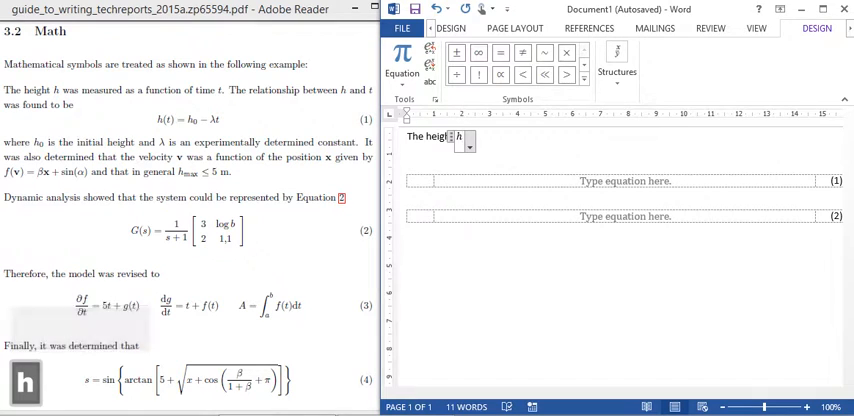
pyautogui.click(448, 27)
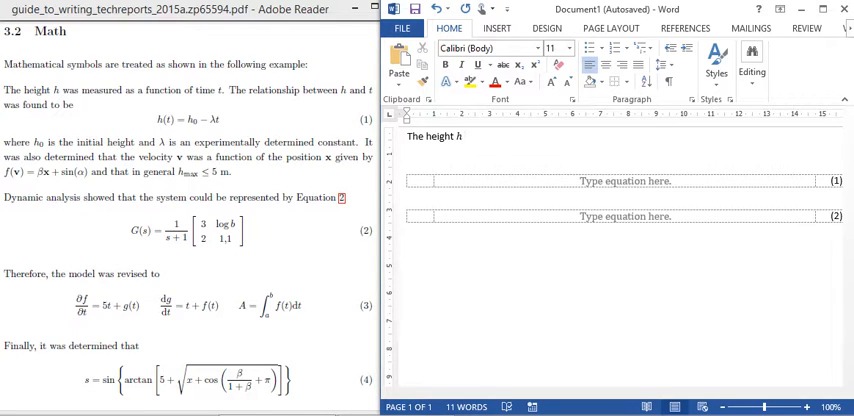
# Step: Continue through 'The relationship between h and t was found to be' and show formatting marks
pyautogui.click(465, 136)
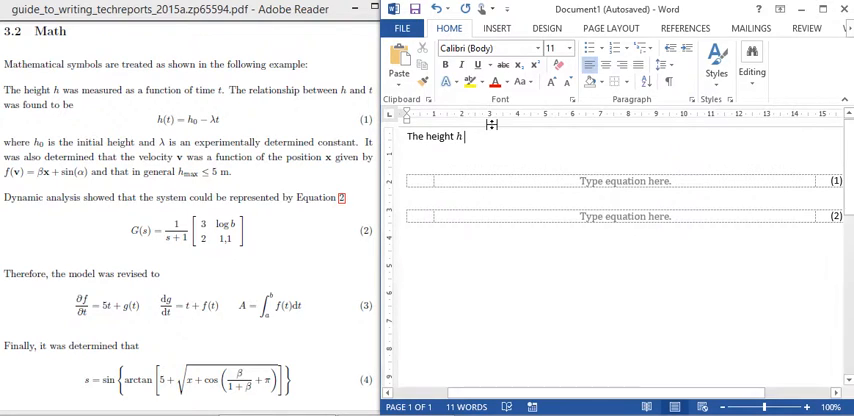
pyautogui.moveTo(490, 126)
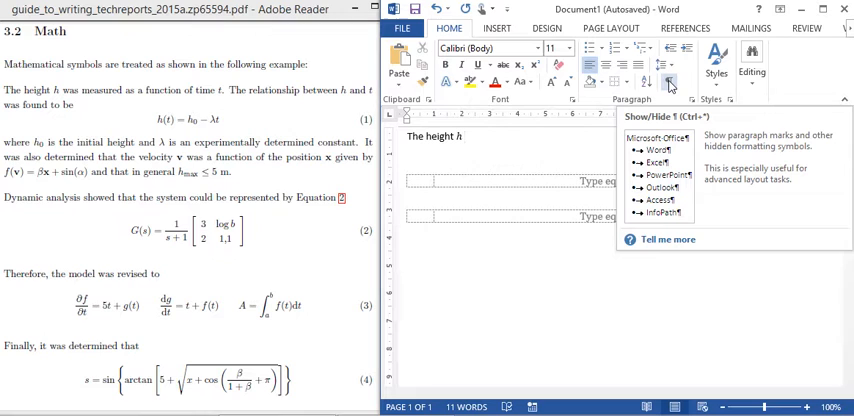
pyautogui.click(466, 136)
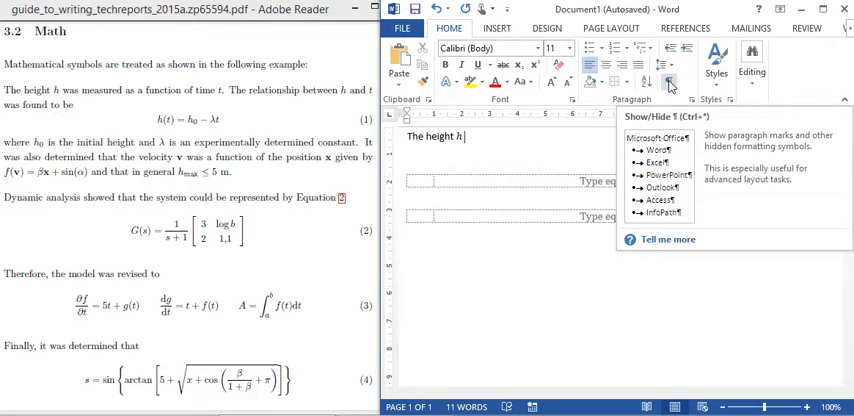
pyautogui.click(670, 83)
pyautogui.write(' as a function of time t. The relationship between h and t was found to be')
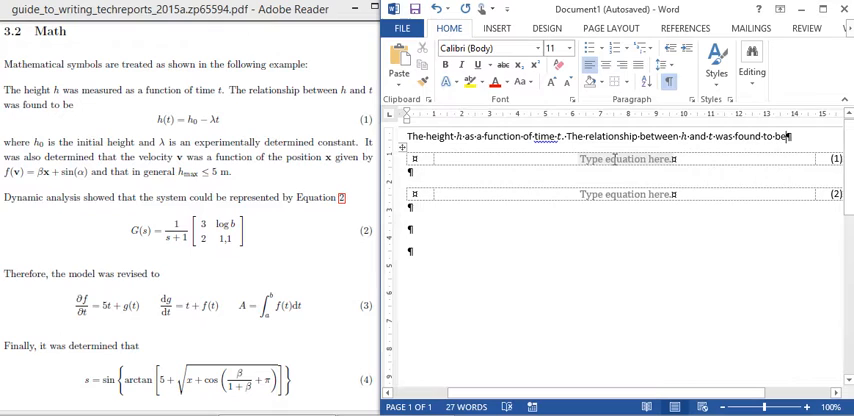
# Step: Enter h(t) = h0 − λt in equation (1), correcting a mistyped capital H
pyautogui.click(625, 158)
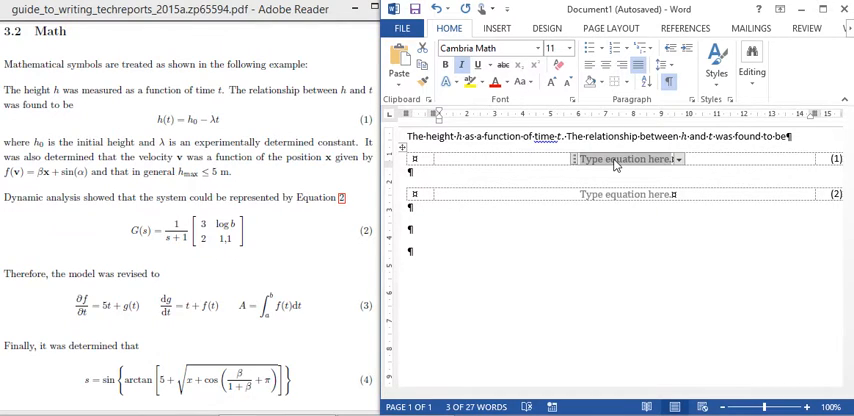
pyautogui.write('H')
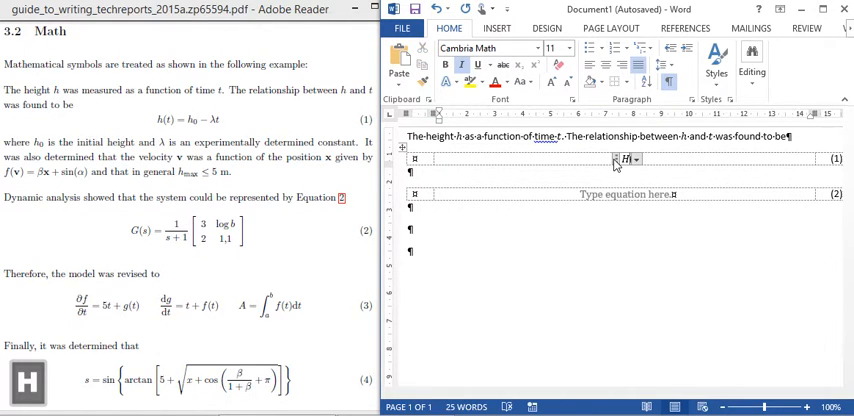
pyautogui.press('Backspace')
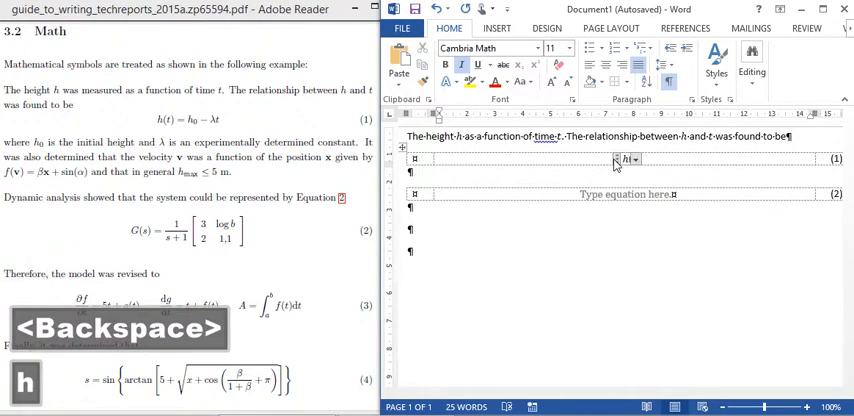
pyautogui.write('(t)')
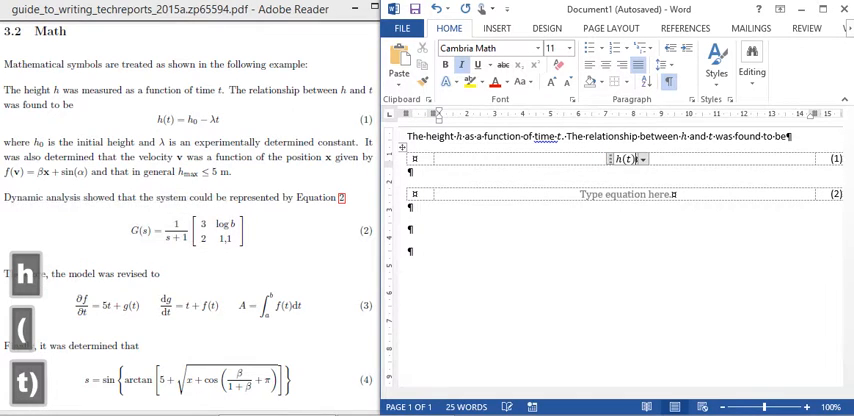
pyautogui.press('space')
pyautogui.write('Where h0 is the initial height and λ is an experimentally determined constant. It was also determined that the')
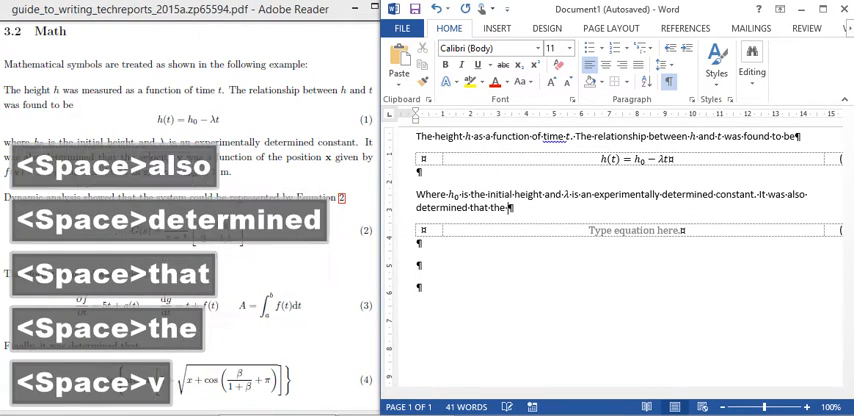
# Step: Add 'velocity' with inline equations for v, x and f(v) = βx + sin(α)
pyautogui.write('velocity')
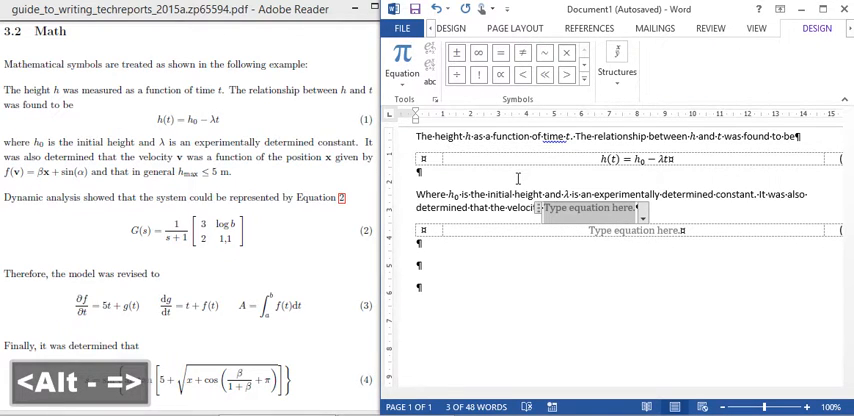
pyautogui.press('ctrl+b')
pyautogui.write('v')
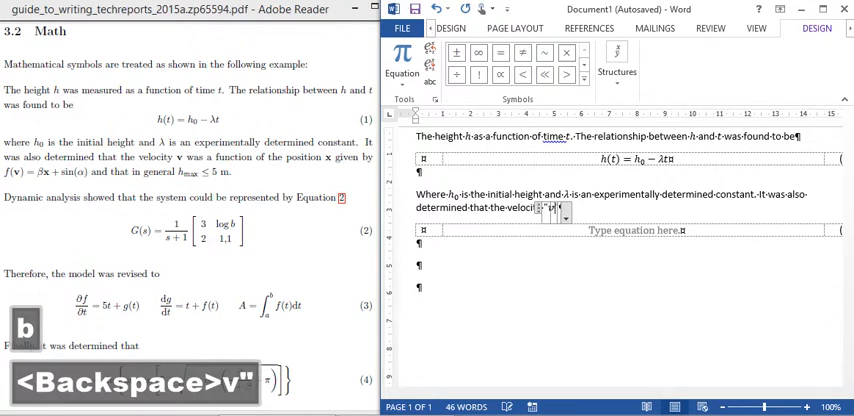
pyautogui.press('space')
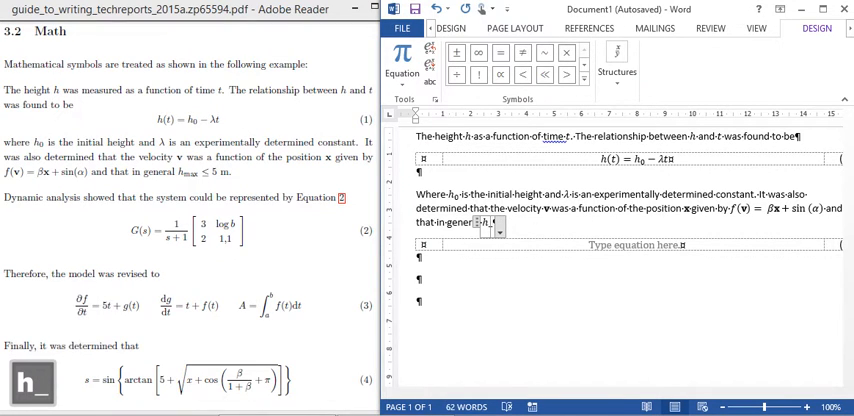
pyautogui.moveTo(758, 223)
pyautogui.write('Dynamic analysis showed that the system could be represented by Equation')
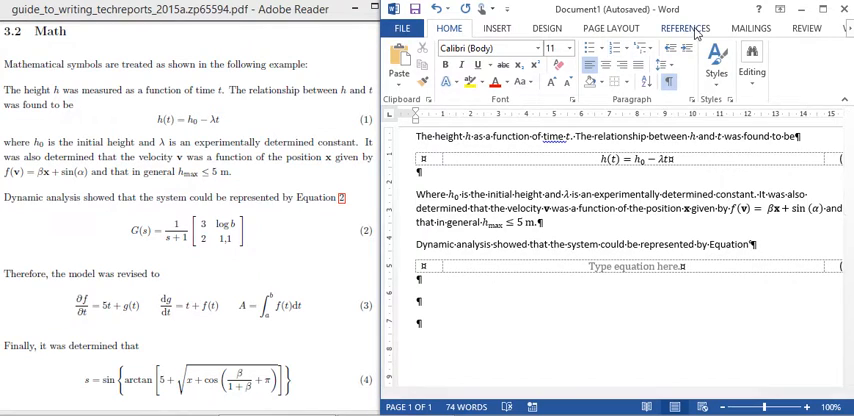
# Step: End the sentence with a cross-reference to equation (2), reading 'Equation 2'
pyautogui.click(685, 27)
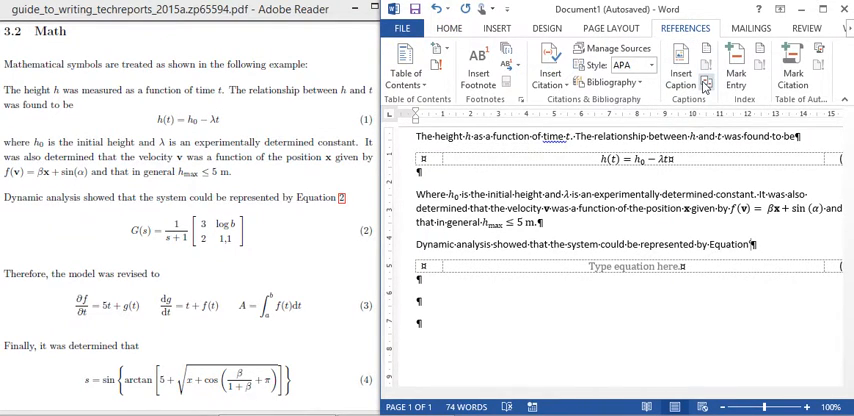
pyautogui.click(687, 70)
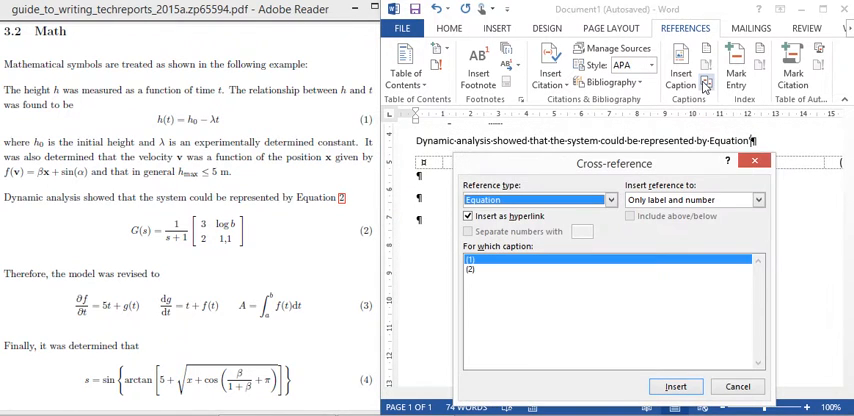
pyautogui.click(484, 269)
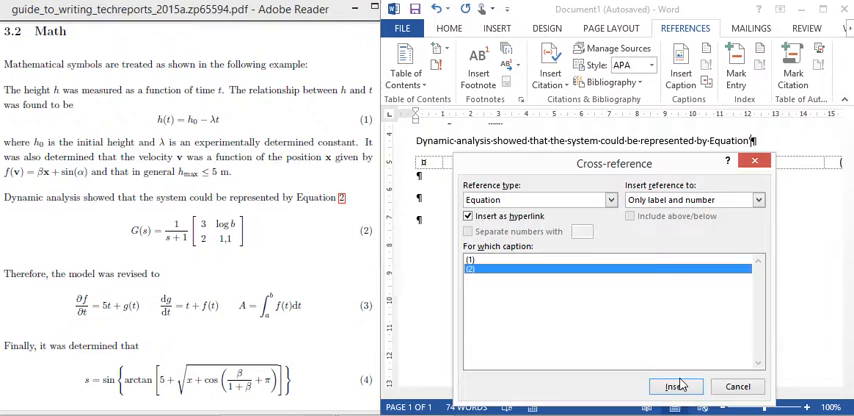
pyautogui.click(675, 387)
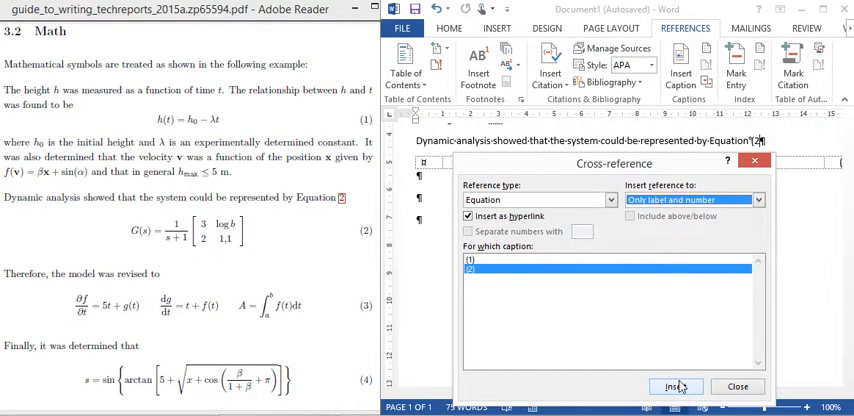
pyautogui.click(674, 387)
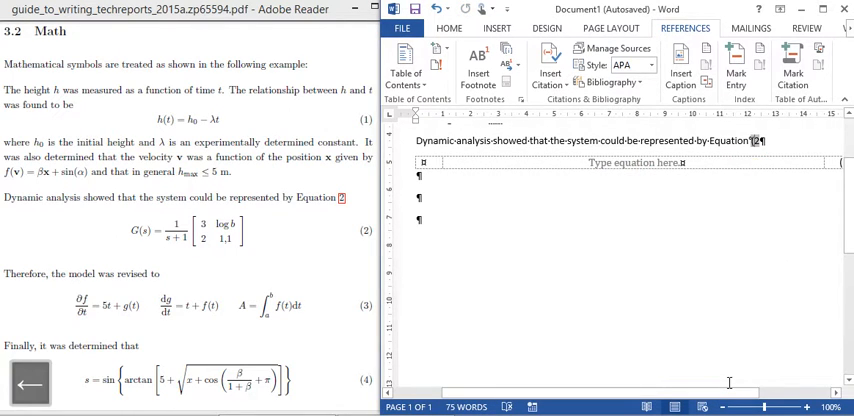
pyautogui.press('Backspace')
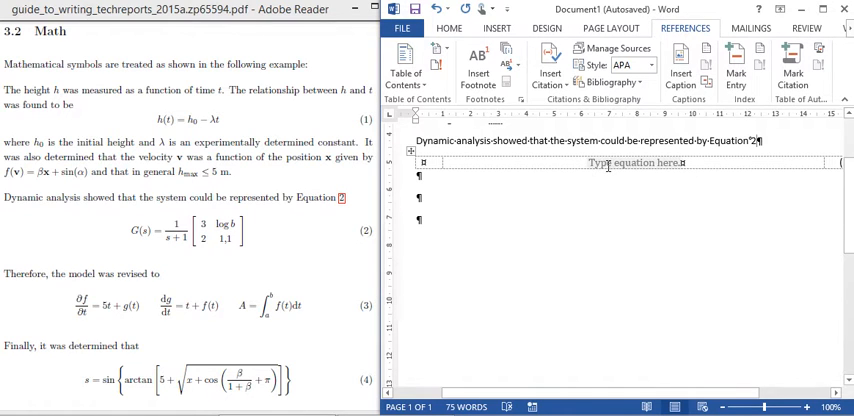
# Step: Fill the display equation with G(s) = 1/(s+1) times the matrix [3 log b; 2 1,1]
pyautogui.click(637, 163)
pyautogui.write('G(s)=1/(s+1)[■(3&')
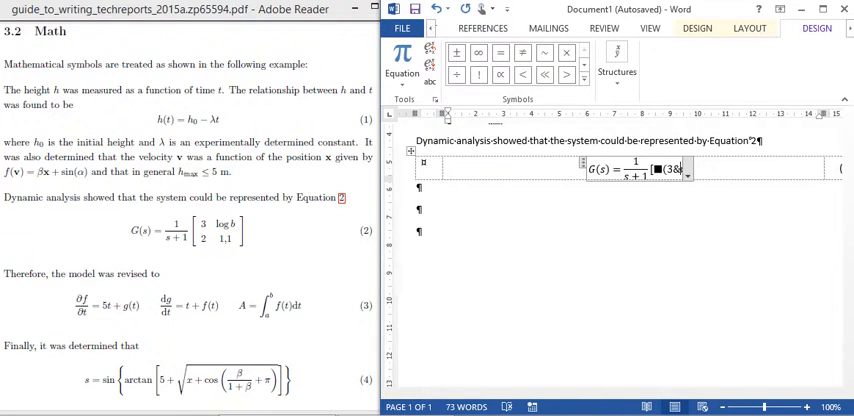
pyautogui.write('log b 2 1,1')
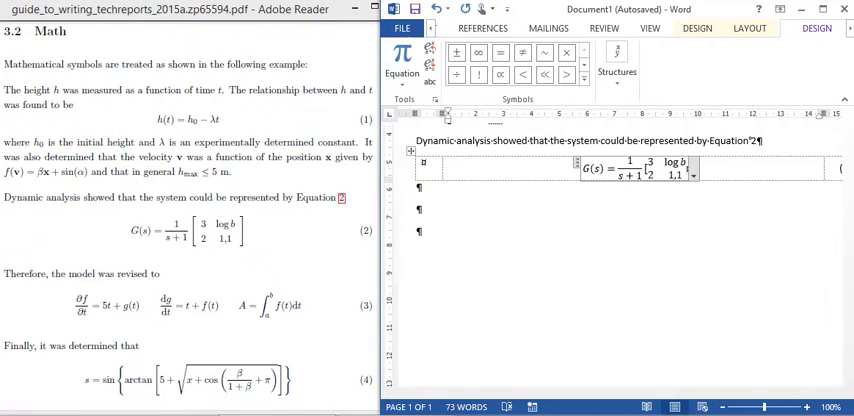
pyautogui.press('space')
pyautogui.write('Therefore, the model was revised to')
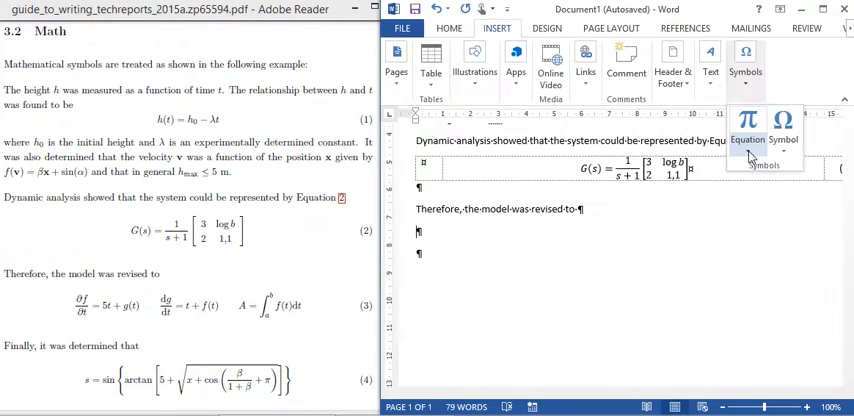
# Step: Write ∂f/∂t = 5t + g(t), dg/dt = t + f(t) and A = ∫ₐᵇ f(t) dt
pyautogui.click(748, 125)
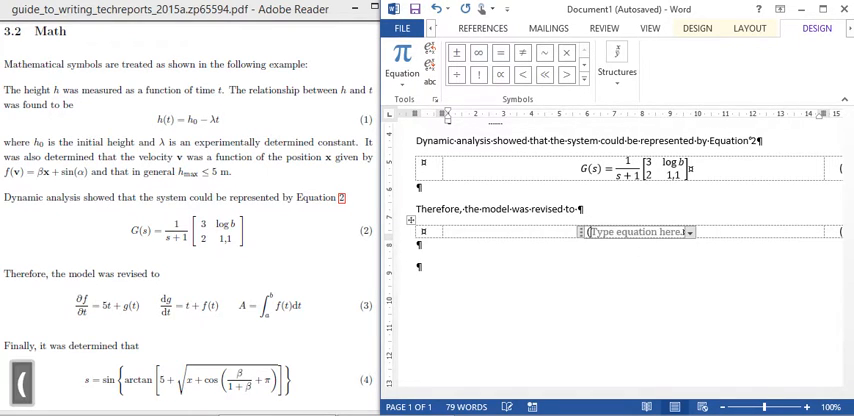
pyautogui.write('\\ps')
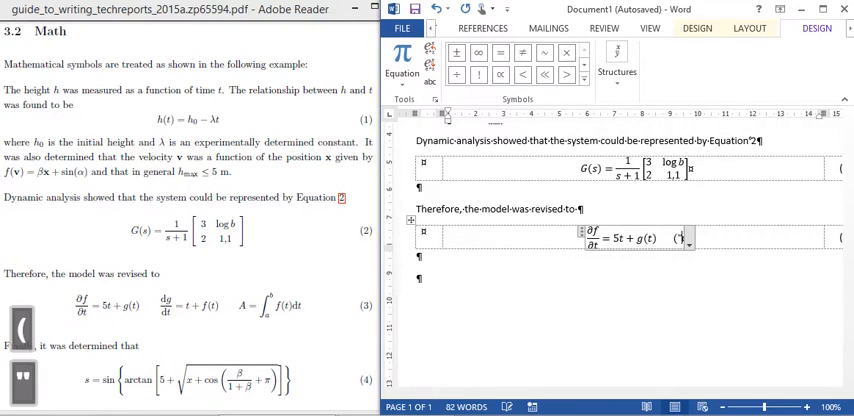
pyautogui.write('dg/dt = t')
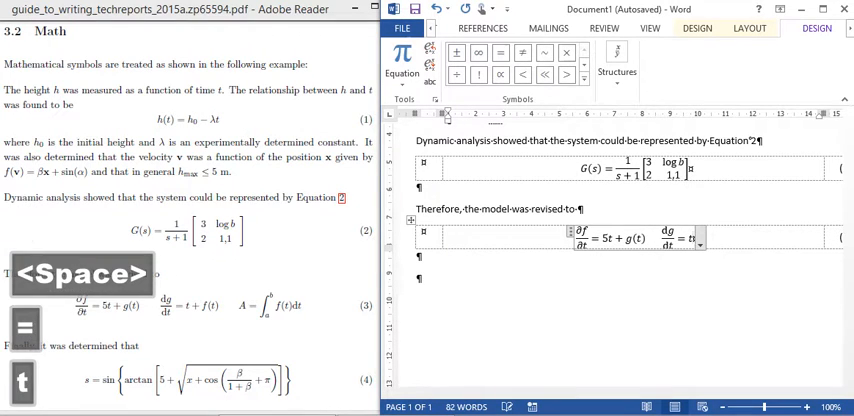
pyautogui.write('+ f(t)   A =')
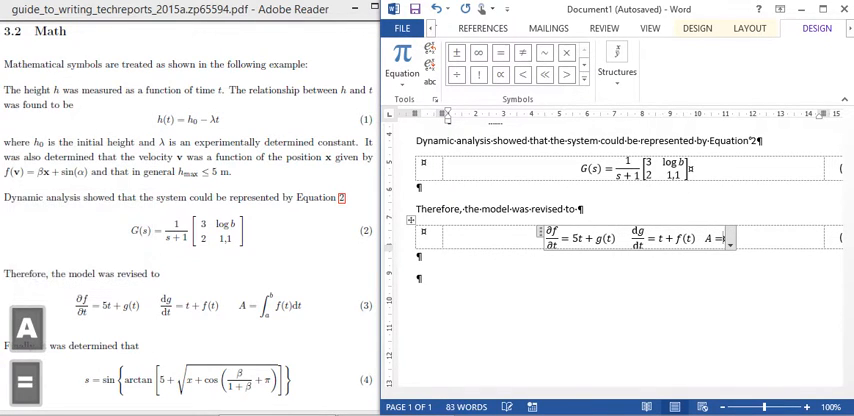
pyautogui.write('\\int')
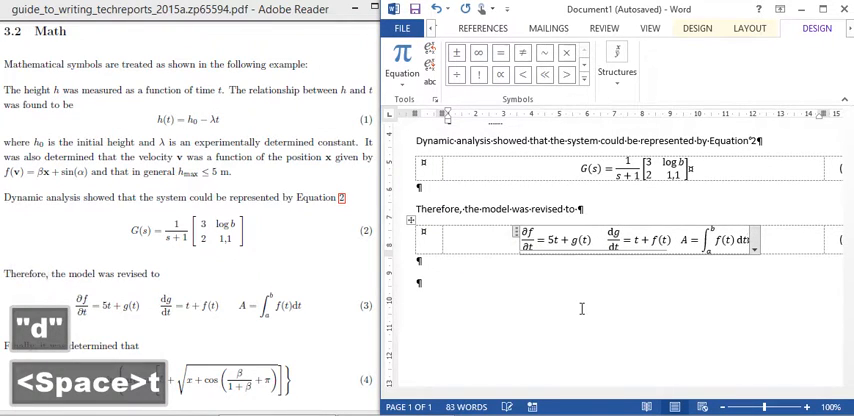
# Step: Add the line 'Finally, it was determined that' and show the built-in equation gallery
pyautogui.click(449, 27)
pyautogui.write('Finally, it was determined that')
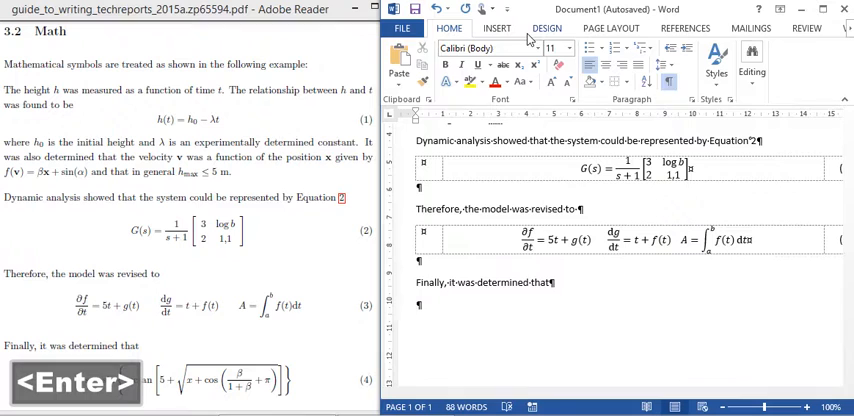
pyautogui.click(496, 27)
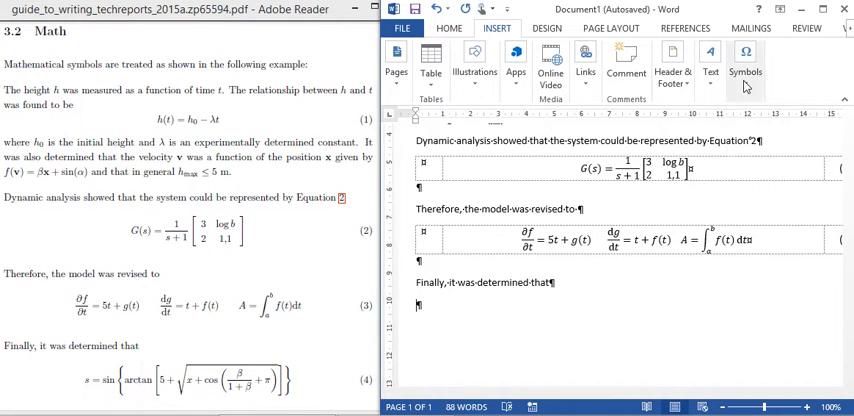
pyautogui.click(748, 60)
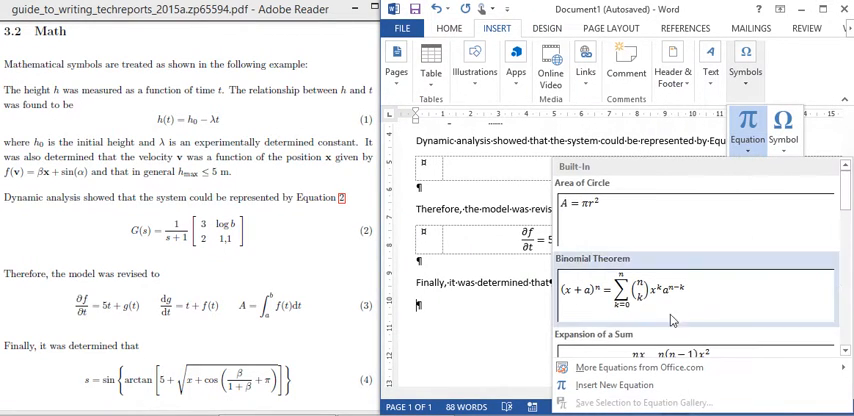